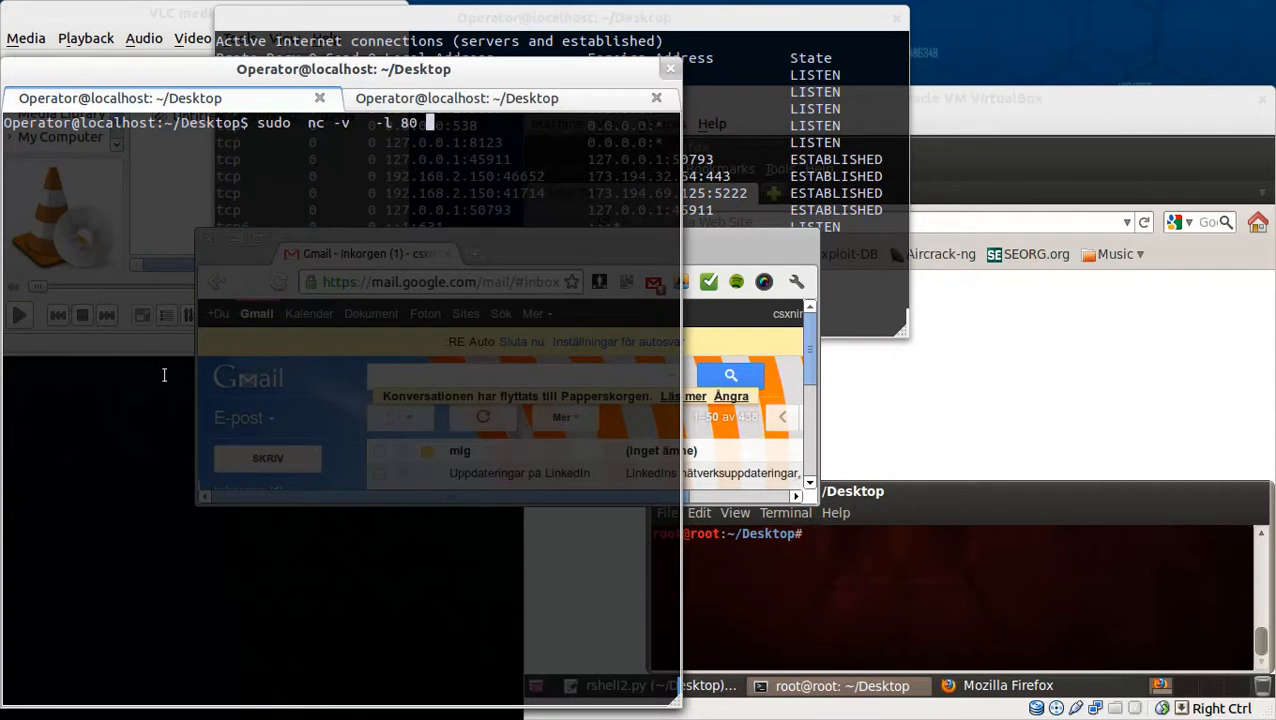
mouse_move(292, 308)
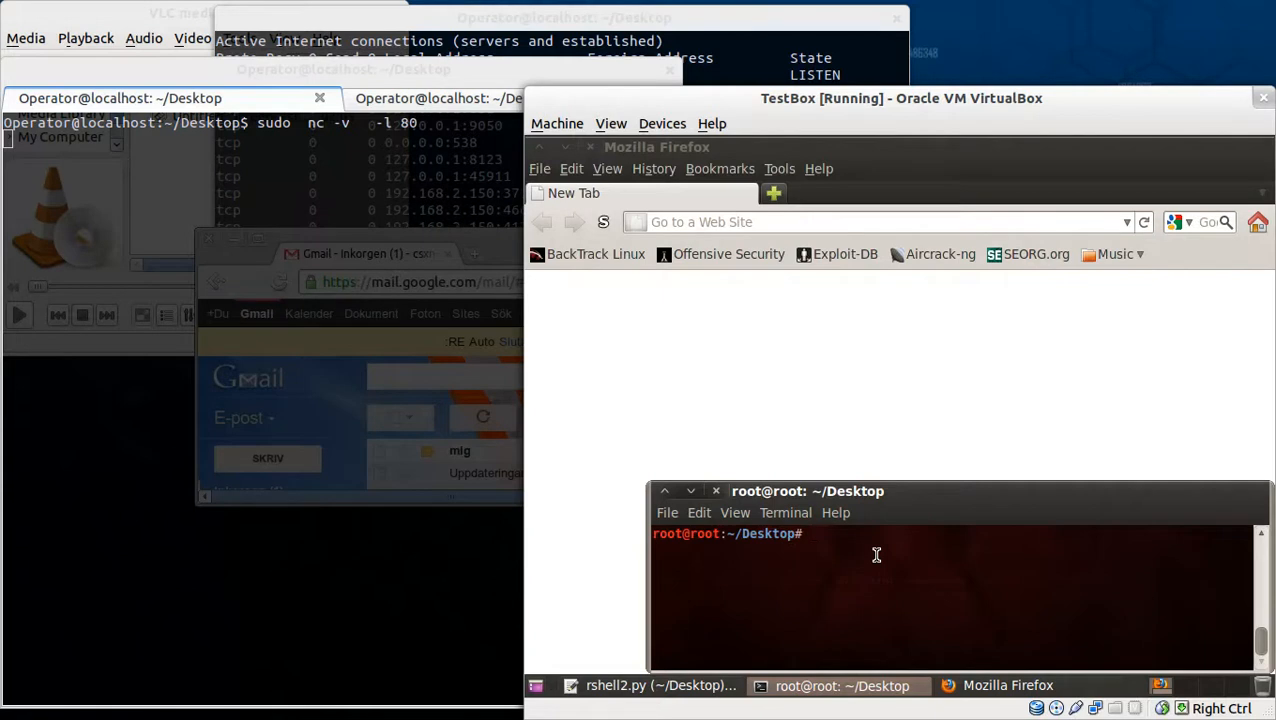
- Run 'python rshell2.py' in the TestBox root terminal so the Trojan connects back to the listener
text(python rshell2.py)
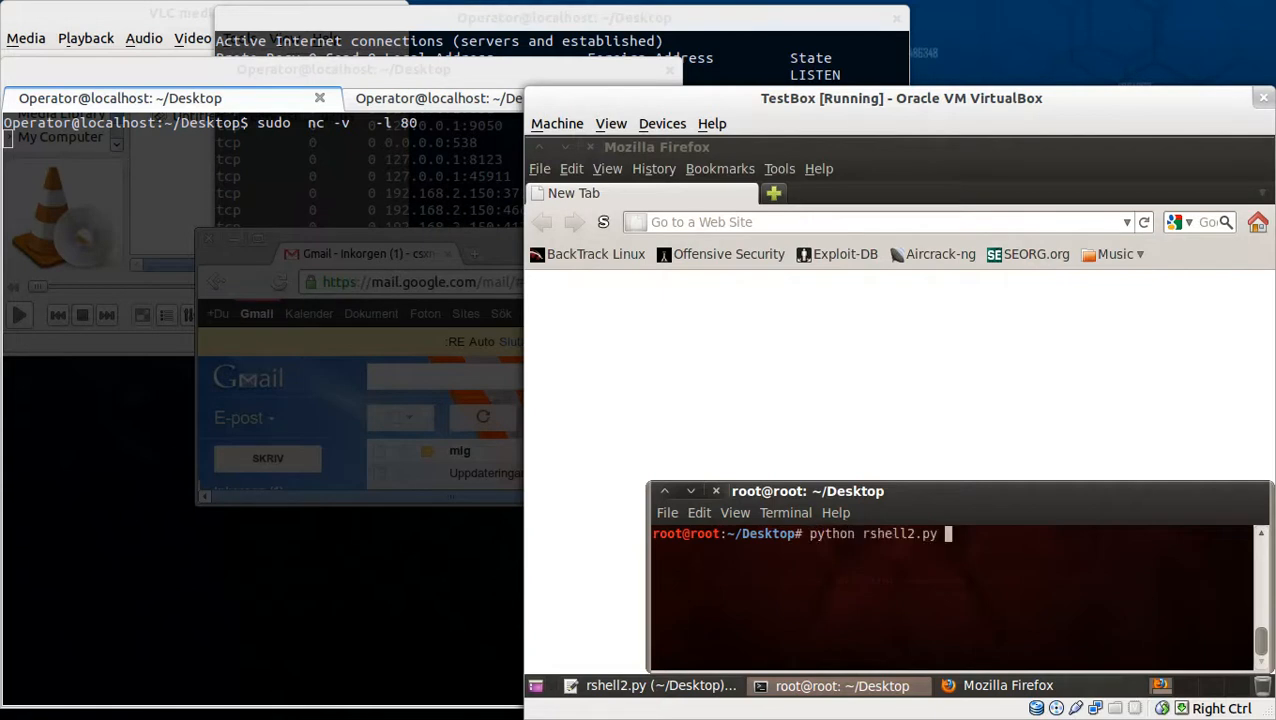
double_click(834, 532)
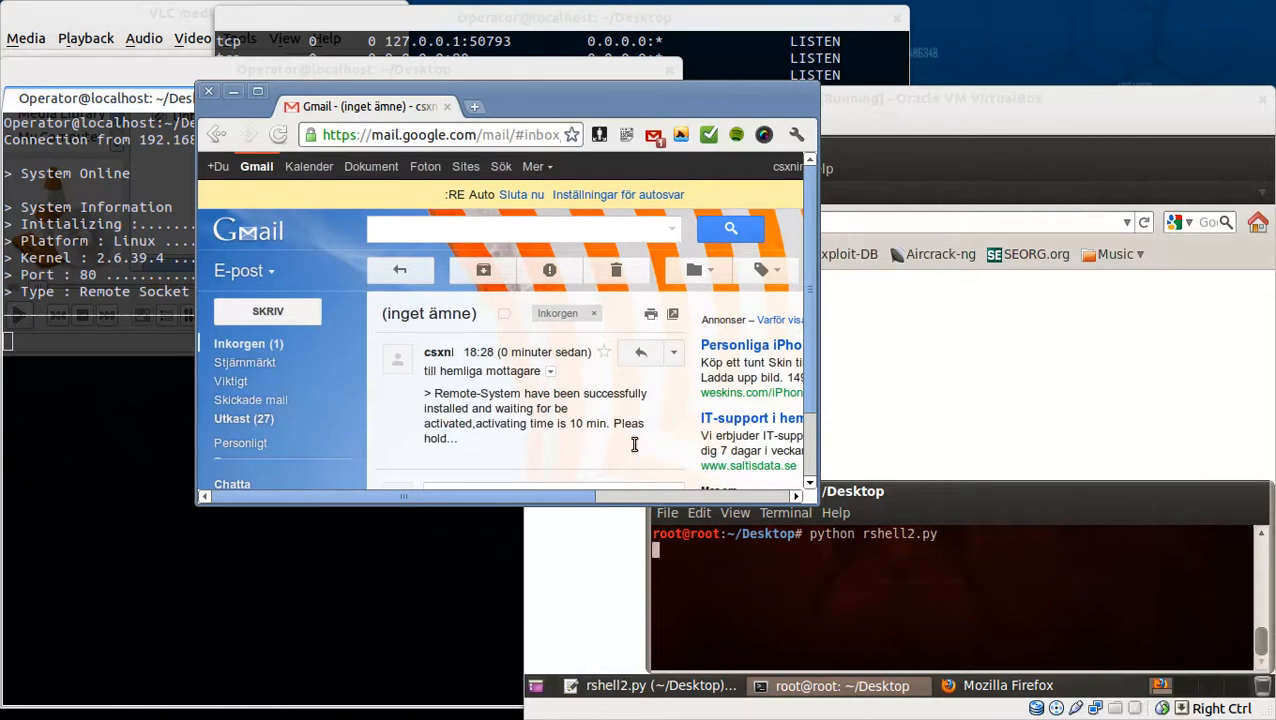
mouse_move(628, 460)
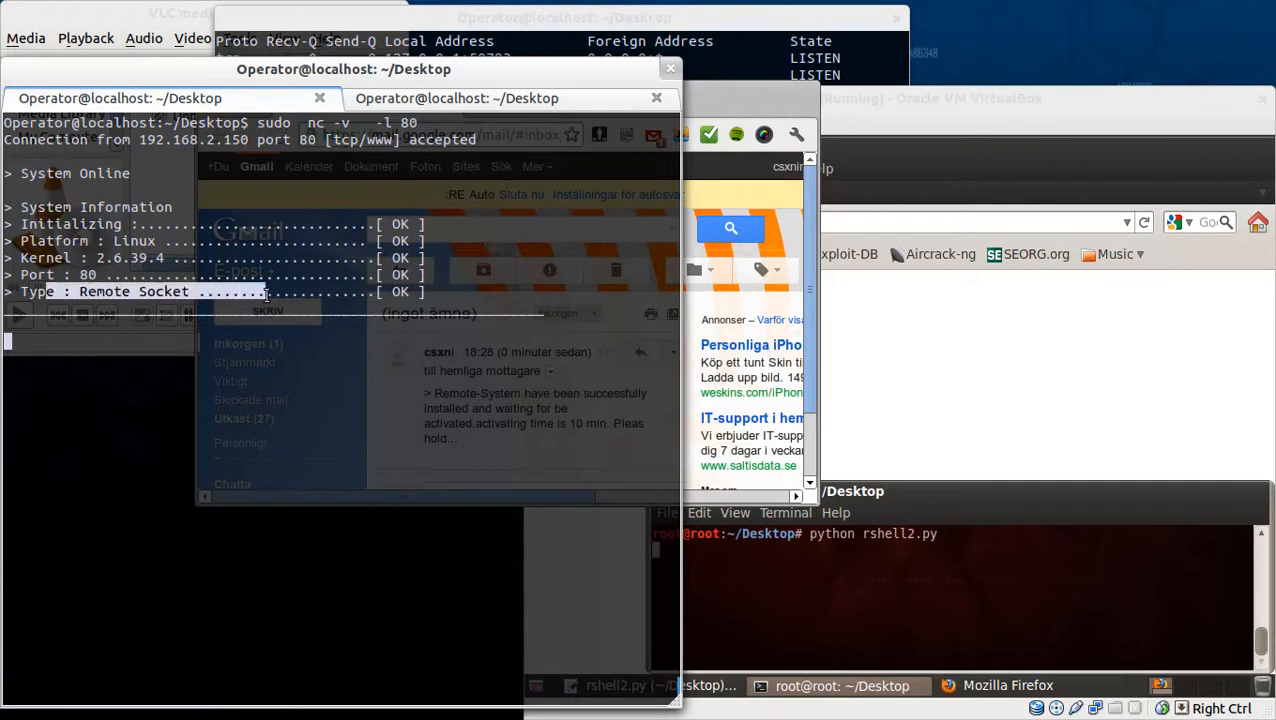
- Run 'id' over the accepted reverse shell, returning uid=0(root) on the target
text(id)
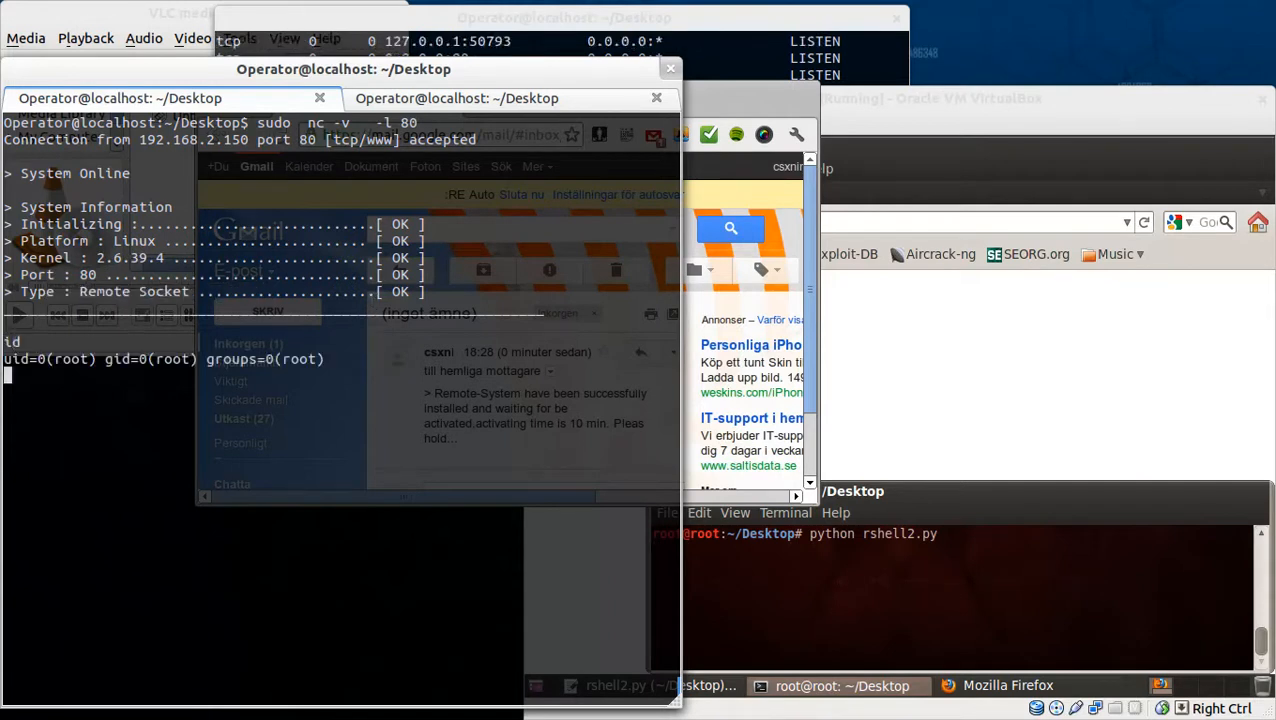